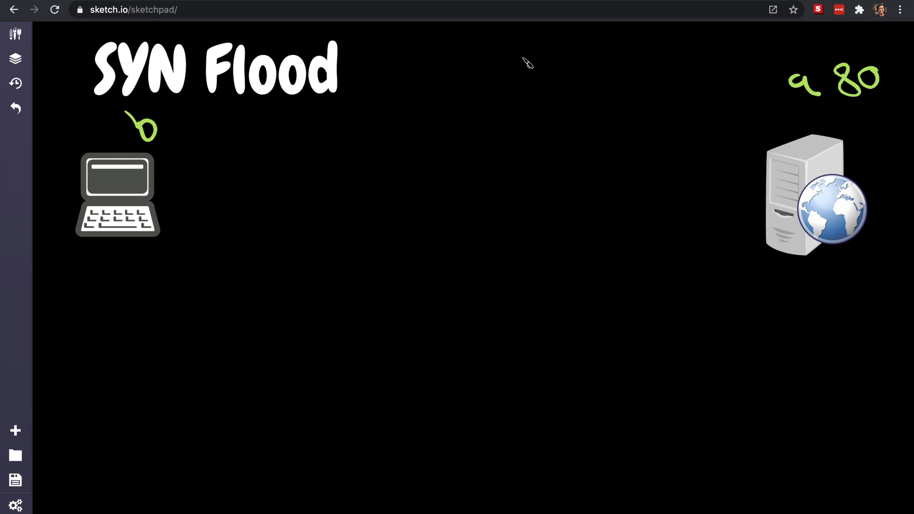
Open the layers list, then close it again
{"action": "left_click", "coordinate": [15, 58]}
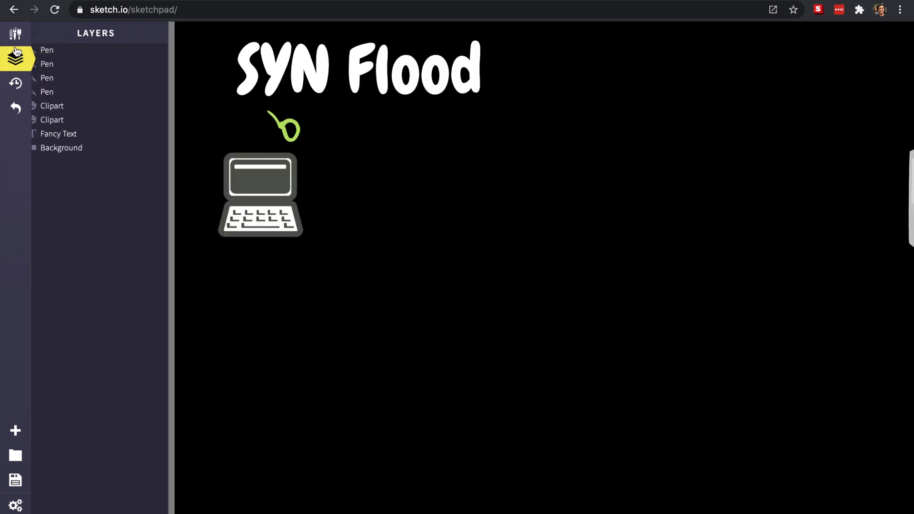
{"action": "left_click", "coordinate": [16, 58]}
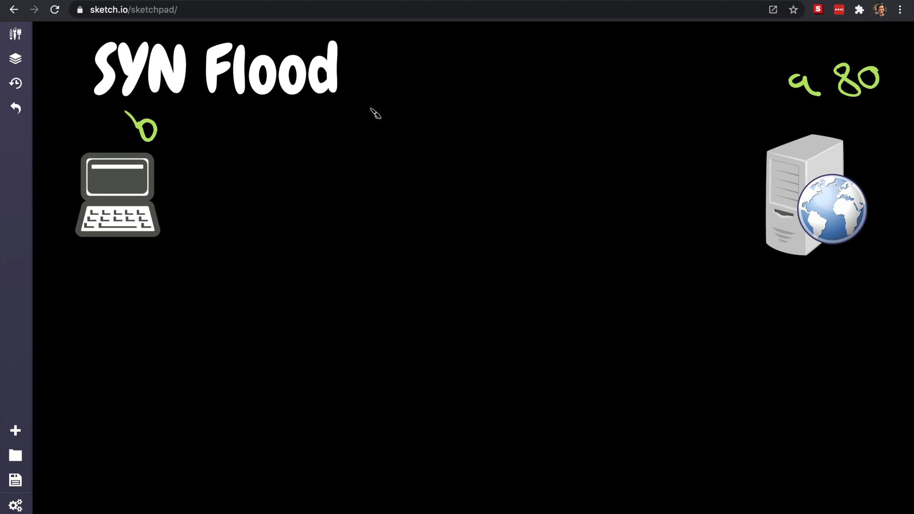
{"action": "mouse_move", "coordinate": [444, 97]}
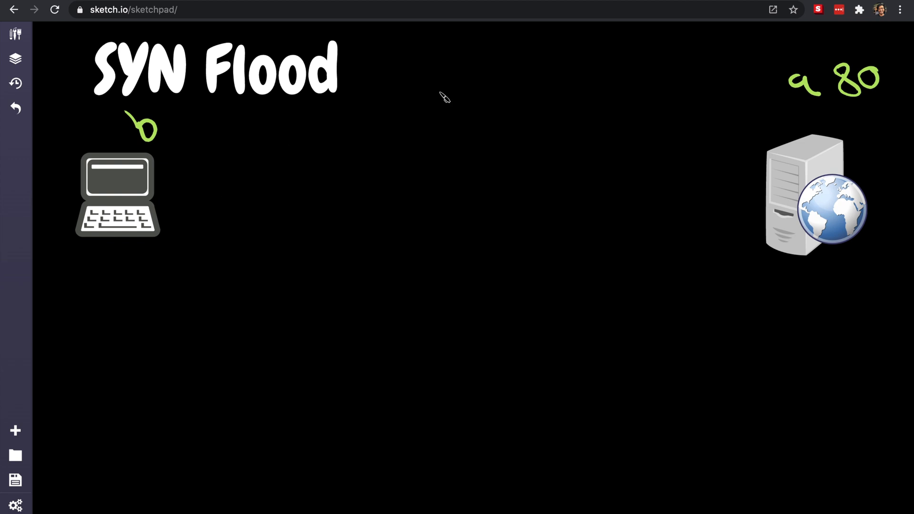
{"action": "mouse_move", "coordinate": [771, 154]}
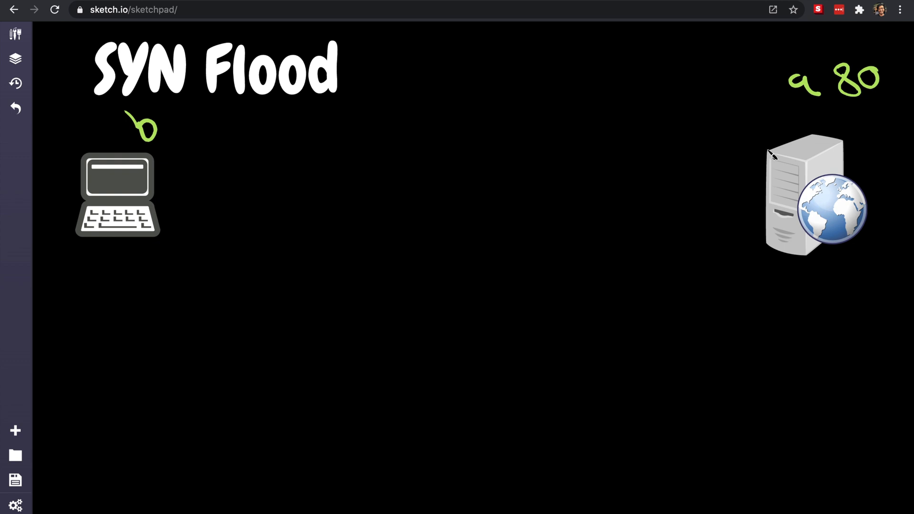
{"action": "mouse_move", "coordinate": [187, 156]}
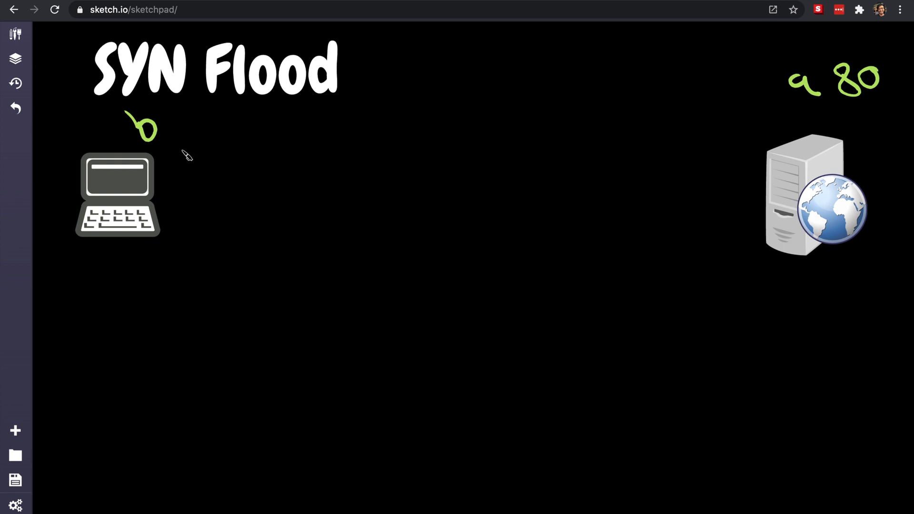
{"action": "mouse_move", "coordinate": [225, 161]}
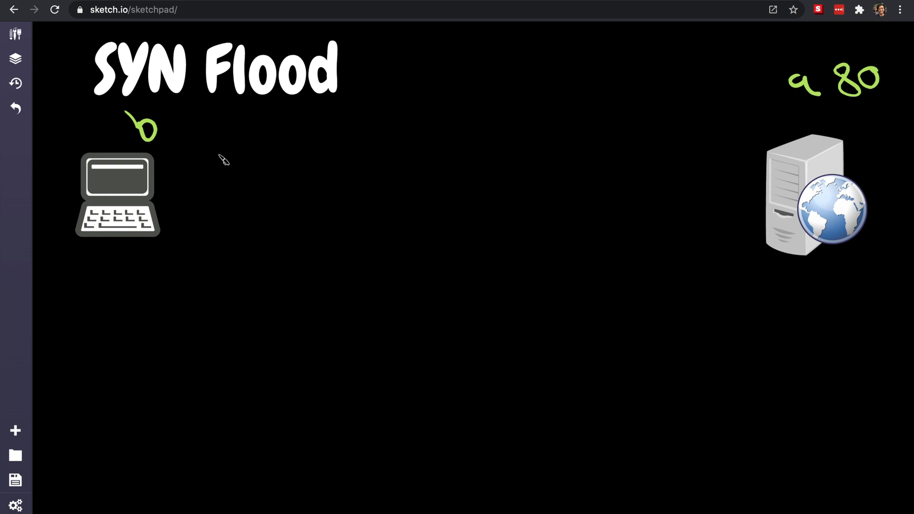
{"action": "mouse_move", "coordinate": [194, 162]}
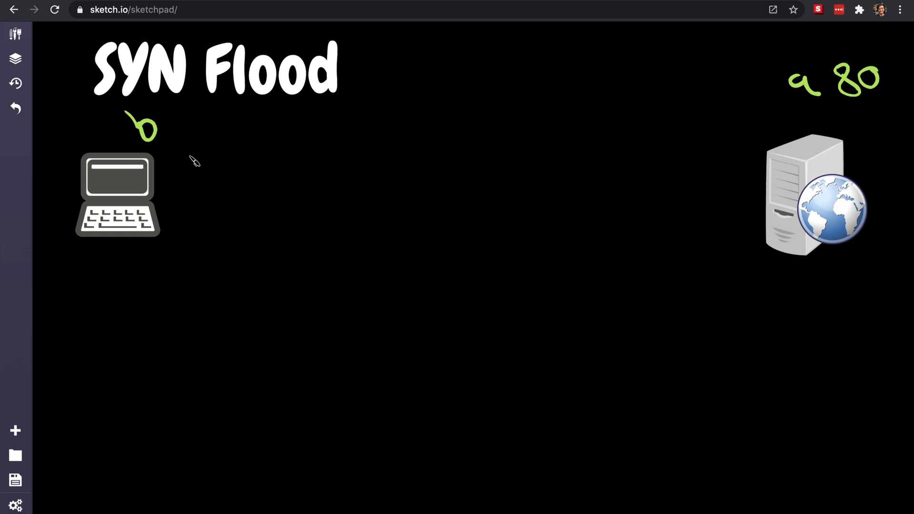
{"action": "mouse_move", "coordinate": [188, 171]}
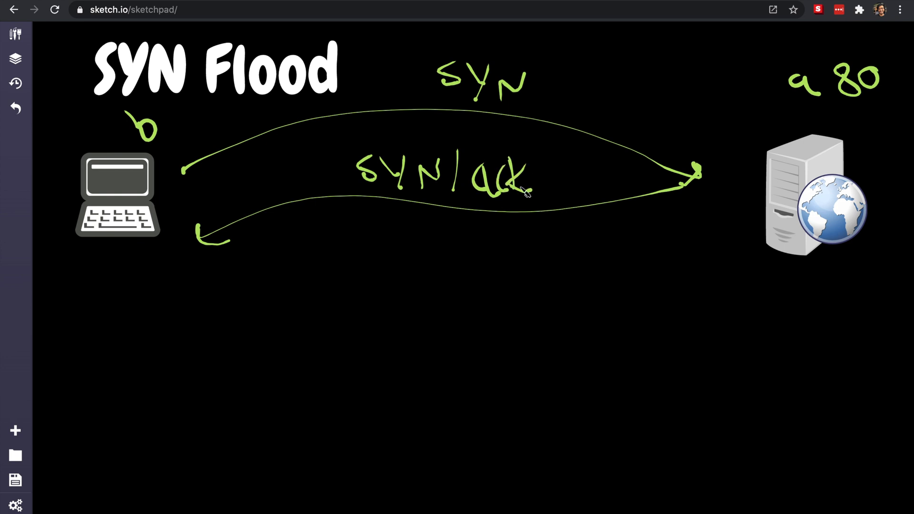
{"action": "mouse_move", "coordinate": [506, 108]}
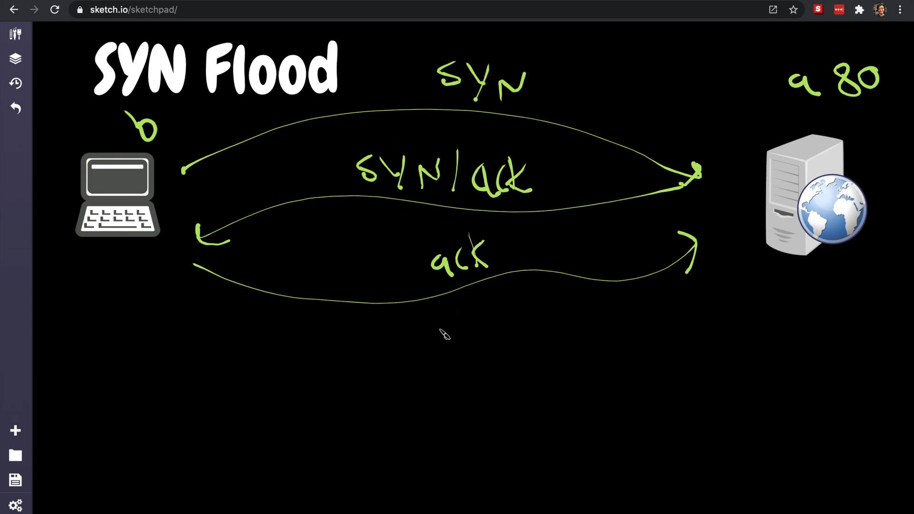
{"action": "mouse_move", "coordinate": [203, 464]}
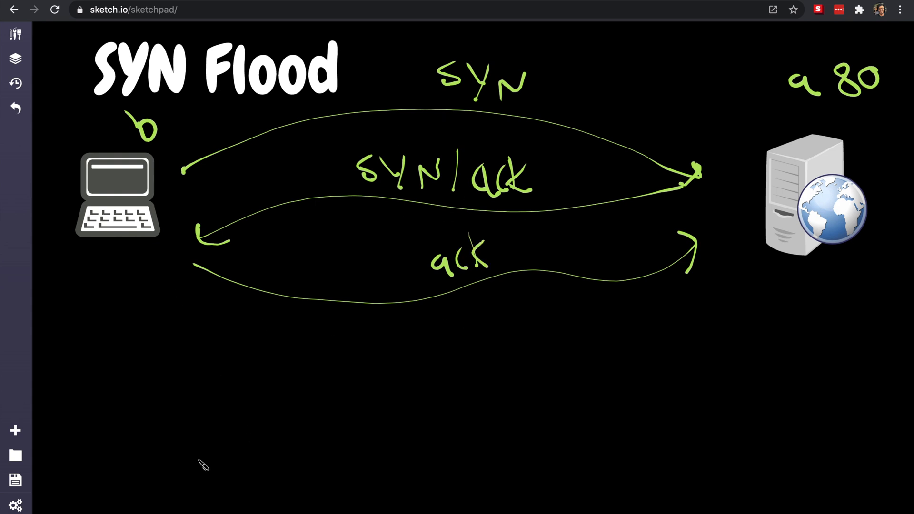
{"action": "mouse_move", "coordinate": [251, 313]}
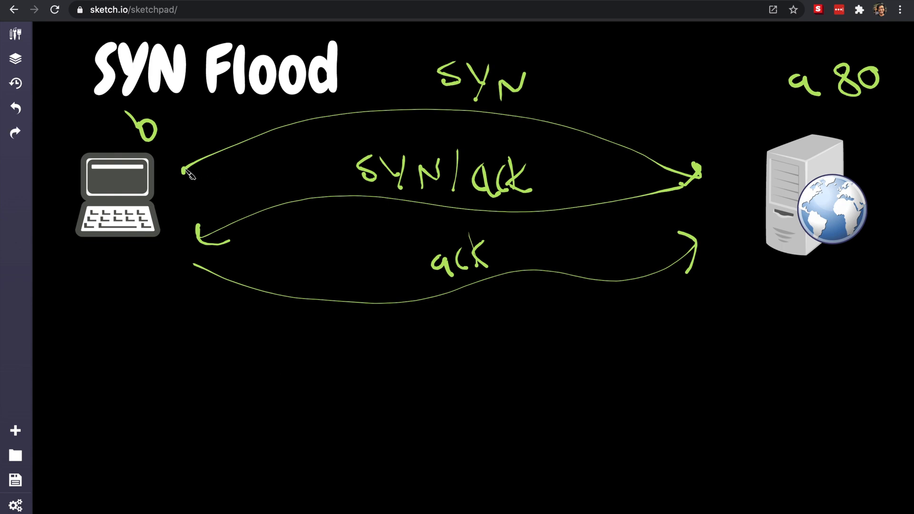
{"action": "mouse_move", "coordinate": [573, 121]}
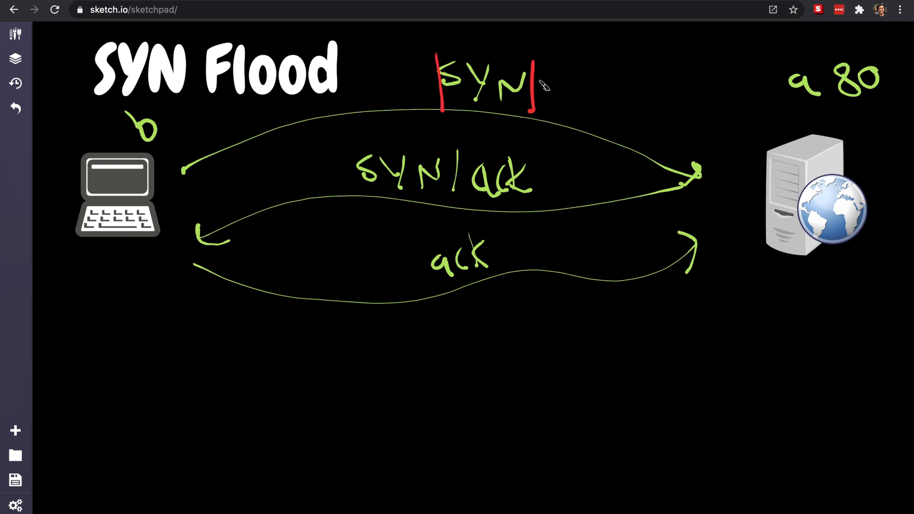
{"action": "mouse_move", "coordinate": [542, 81]}
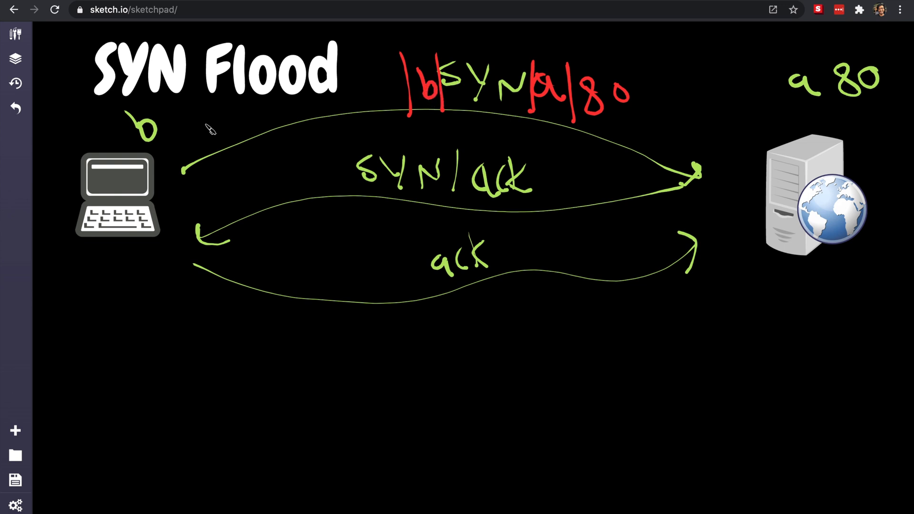
{"action": "mouse_move", "coordinate": [390, 96]}
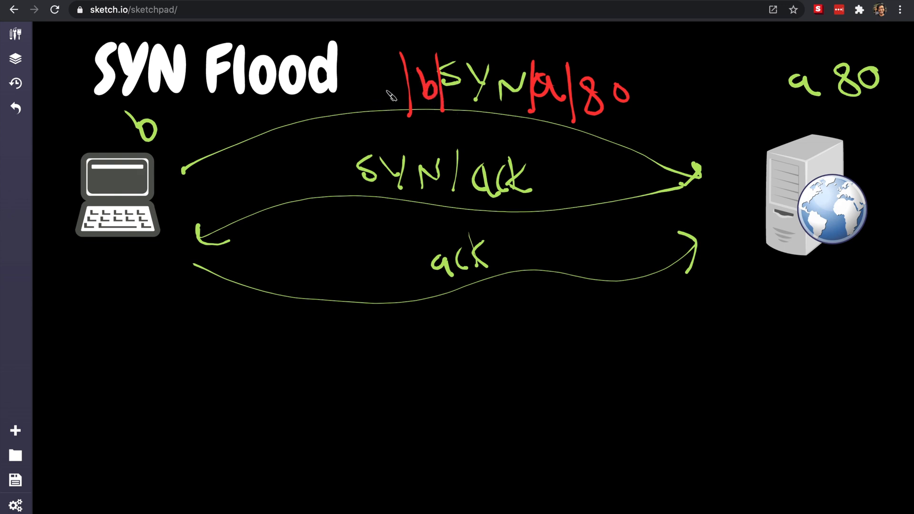
Write '12' in red ahead of the SYN packet fields
{"action": "left_click_drag", "start_coordinate": [350, 78], "coordinate": [347, 99]}
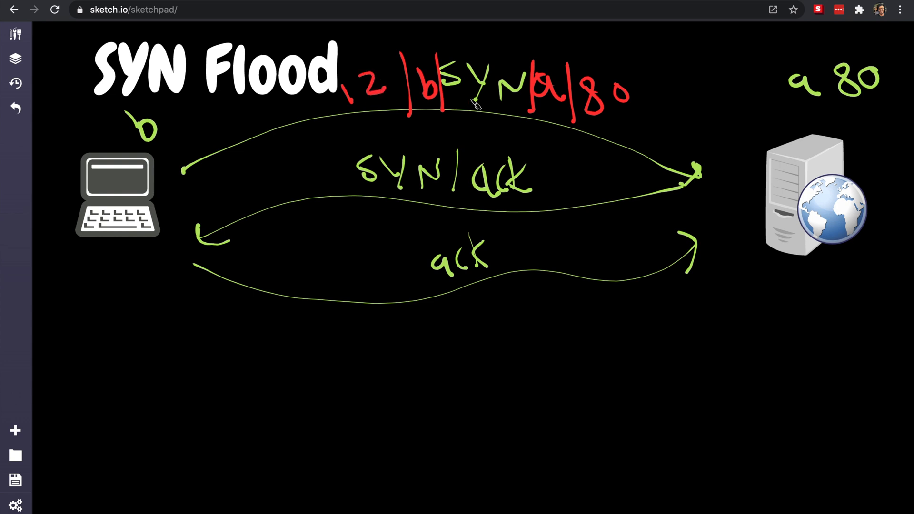
{"action": "mouse_move", "coordinate": [790, 169]}
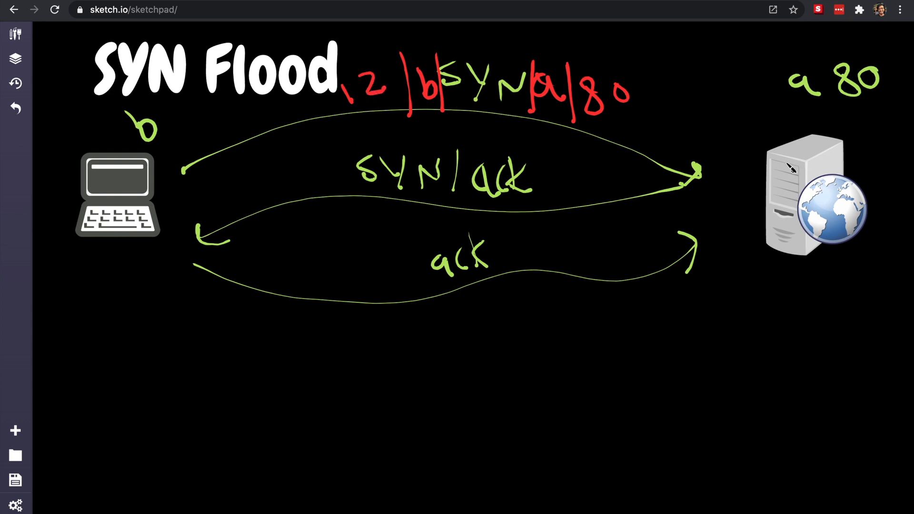
{"action": "mouse_move", "coordinate": [408, 78]}
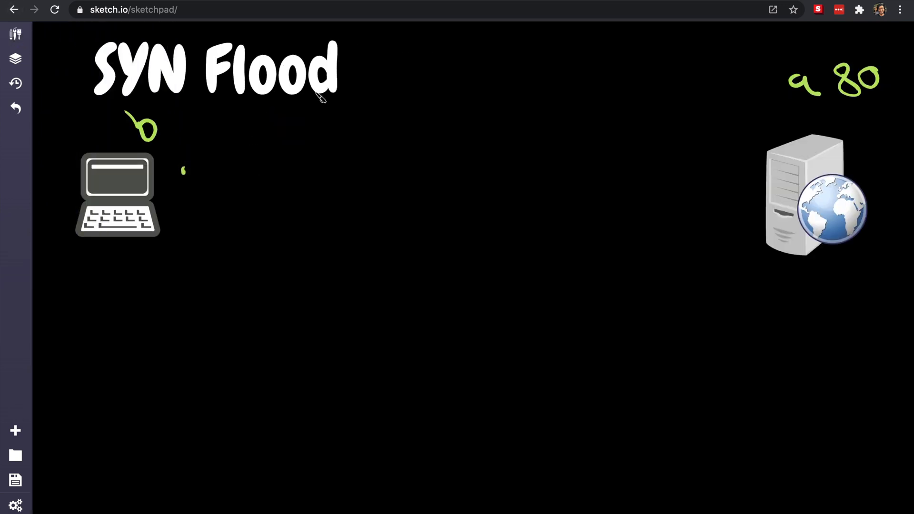
{"action": "mouse_move", "coordinate": [344, 226]}
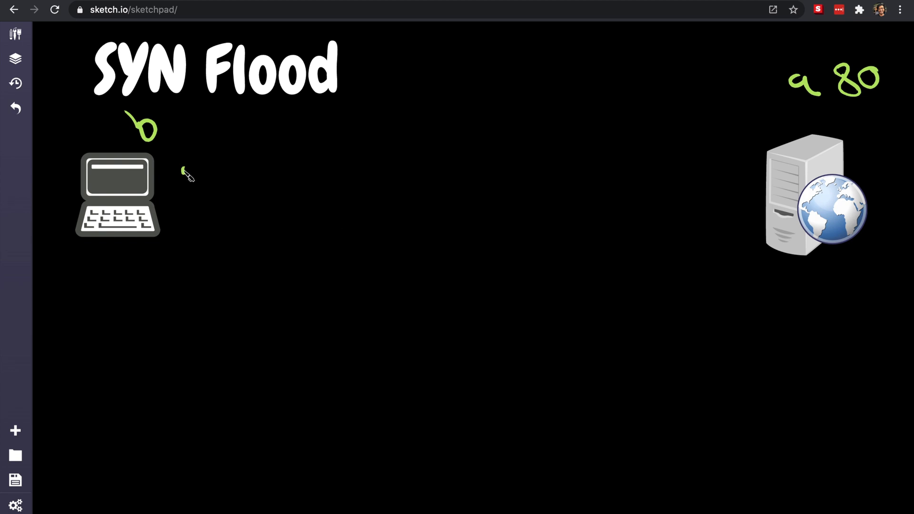
Draw two red strokes from the laptop area, one reaching across to the server
{"action": "left_click_drag", "start_coordinate": [184, 172], "coordinate": [204, 158]}
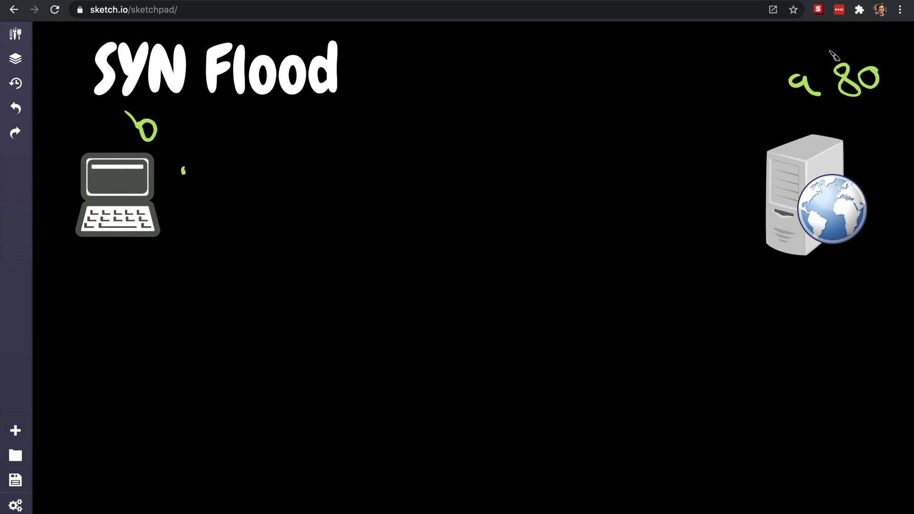
{"action": "mouse_move", "coordinate": [729, 269]}
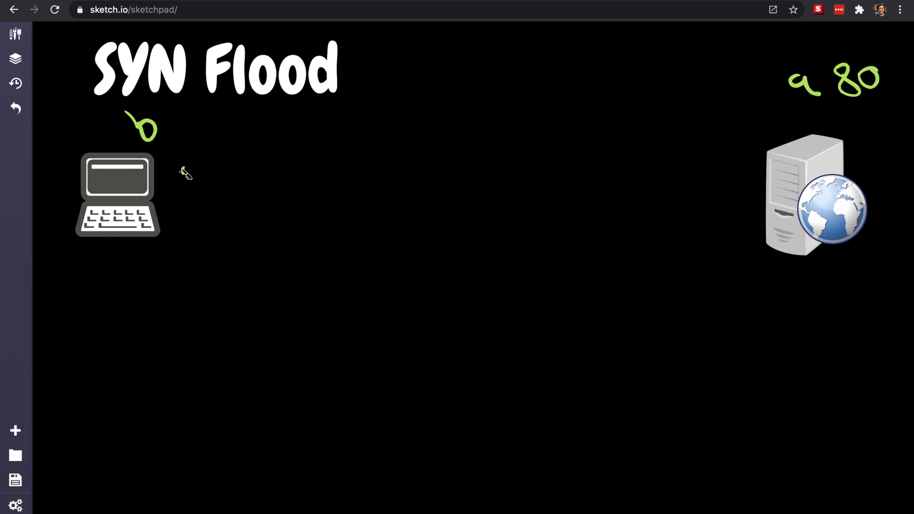
{"action": "left_click_drag", "start_coordinate": [181, 169], "coordinate": [586, 149]}
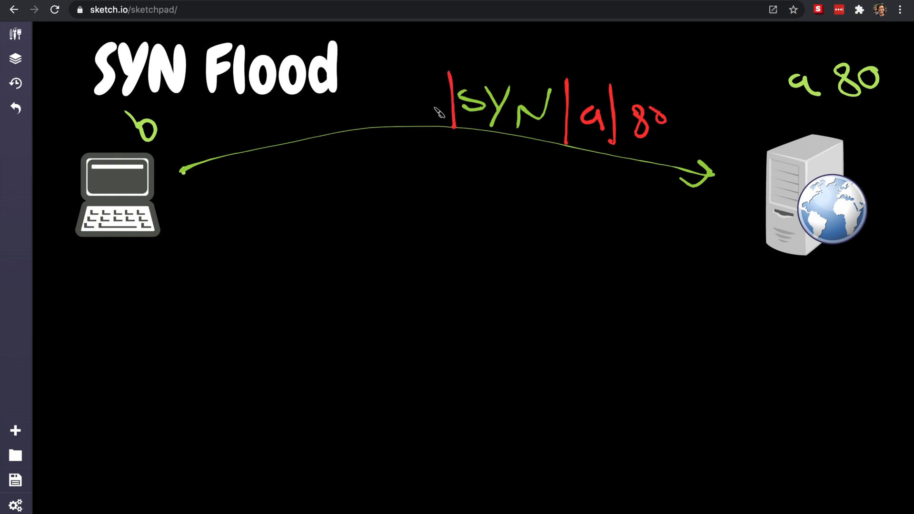
{"action": "mouse_move", "coordinate": [547, 197]}
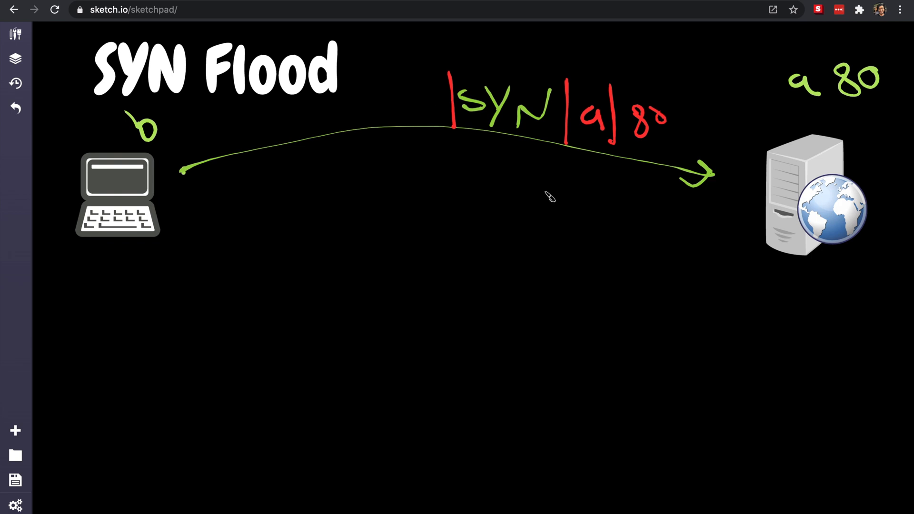
{"action": "mouse_move", "coordinate": [424, 99]}
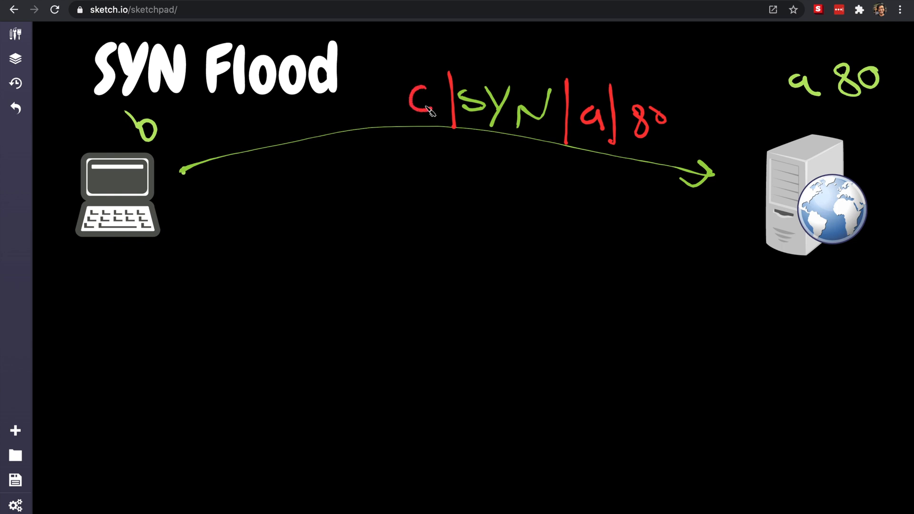
{"action": "mouse_move", "coordinate": [415, 86]}
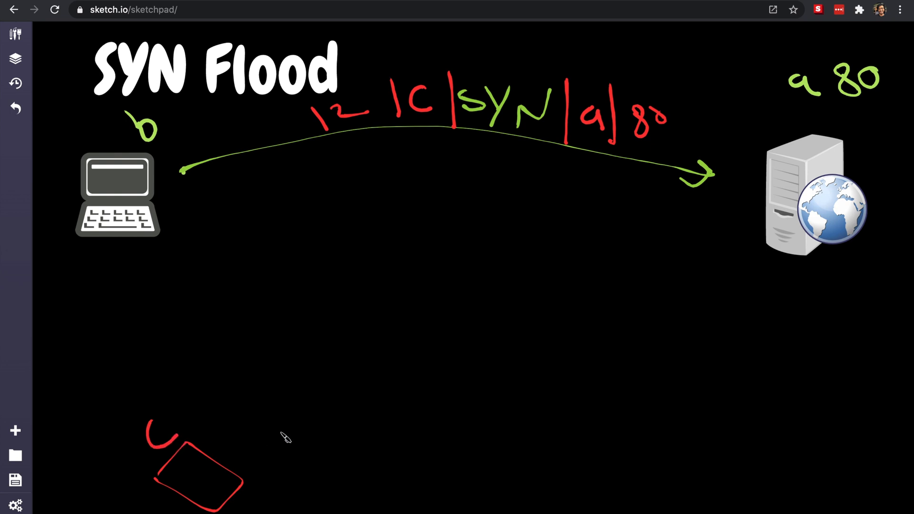
{"action": "mouse_move", "coordinate": [500, 138]}
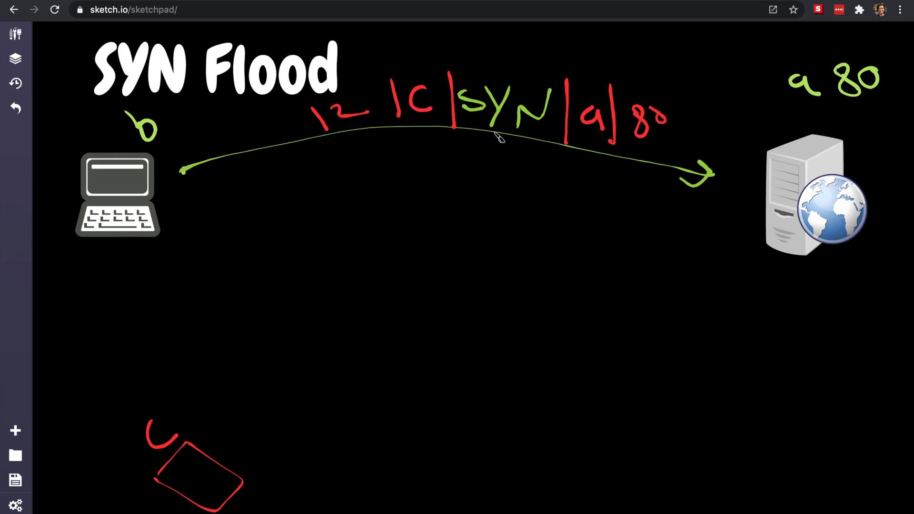
{"action": "mouse_move", "coordinate": [16, 34]}
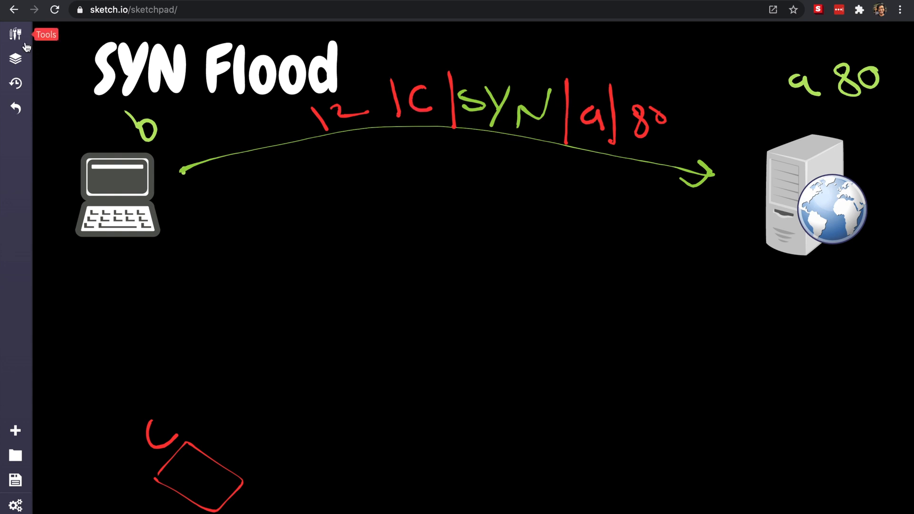
{"action": "mouse_move", "coordinate": [722, 211]}
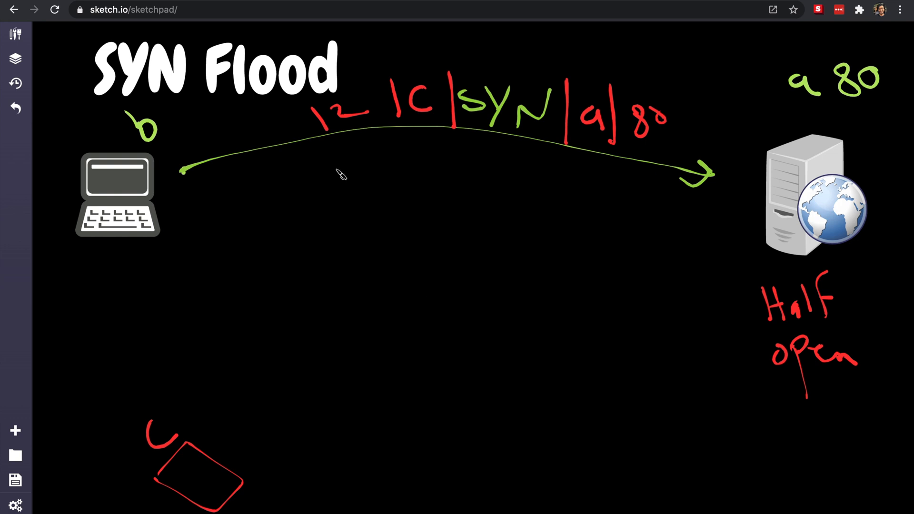
{"action": "mouse_move", "coordinate": [242, 218]}
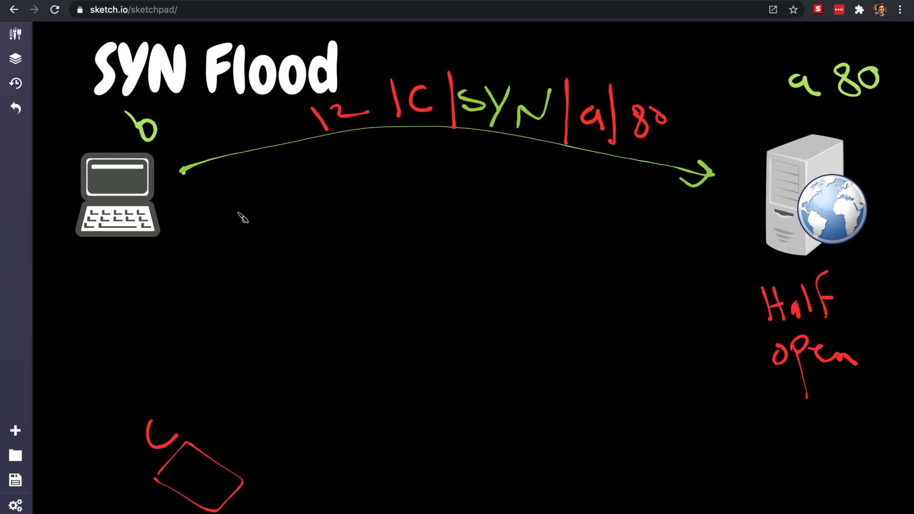
Begin another red arrow stroke from the laptop toward the server
{"action": "left_click_drag", "start_coordinate": [188, 211], "coordinate": [214, 203]}
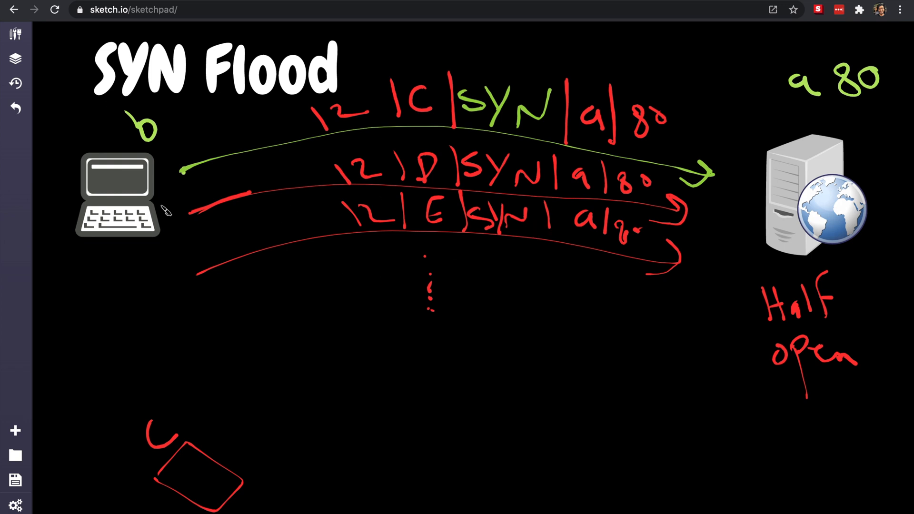
{"action": "mouse_move", "coordinate": [188, 160]}
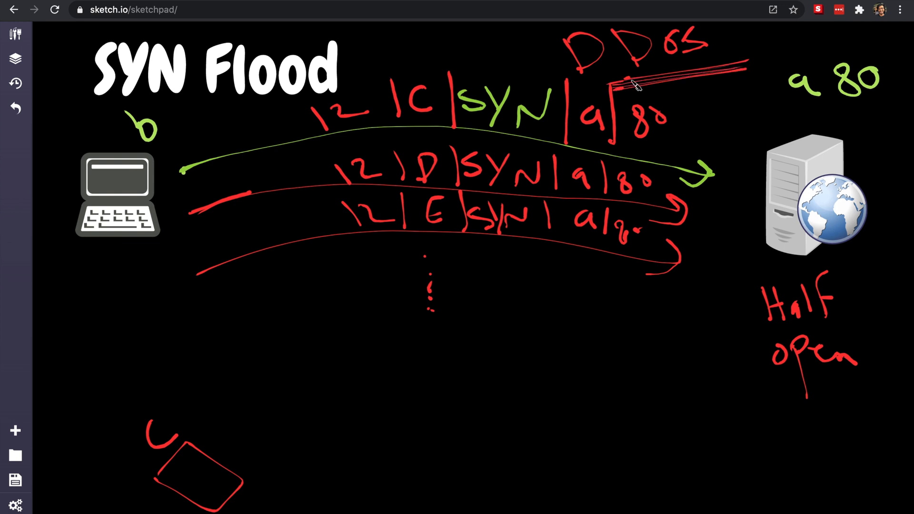
{"action": "mouse_move", "coordinate": [115, 191]}
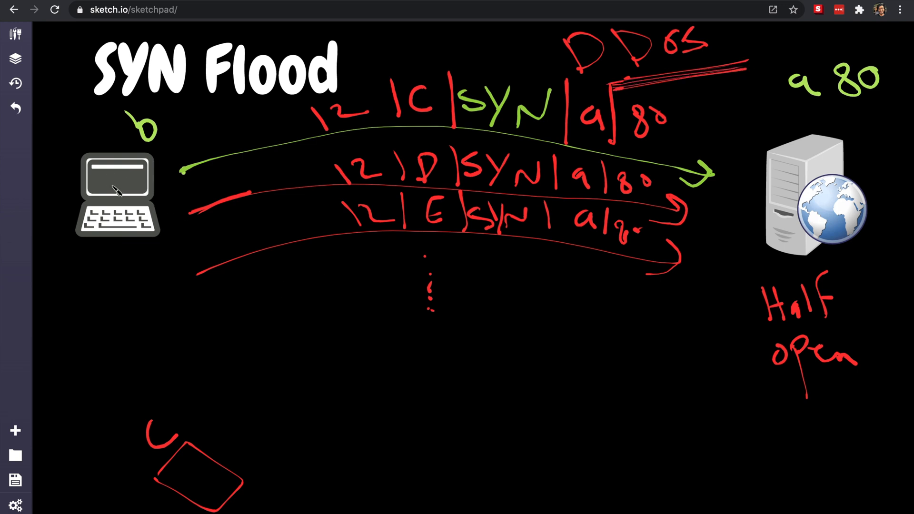
{"action": "mouse_move", "coordinate": [122, 201]}
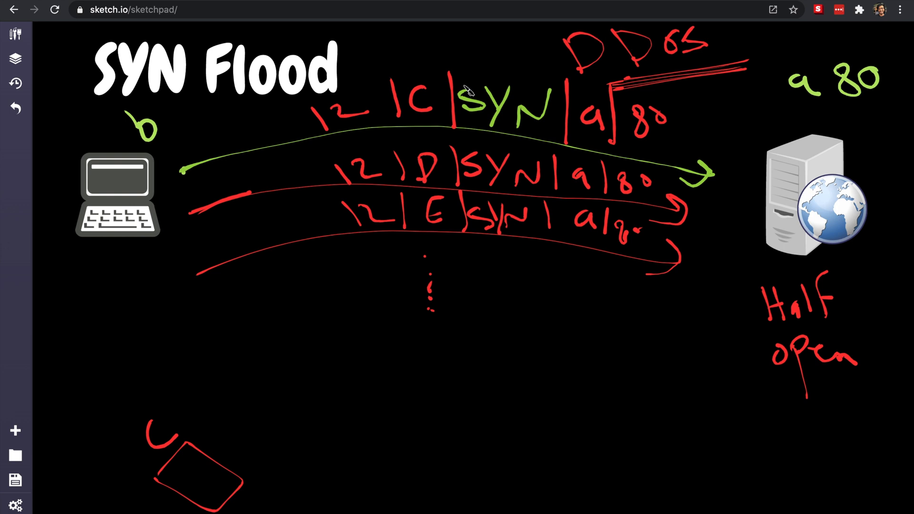
{"action": "mouse_move", "coordinate": [736, 205]}
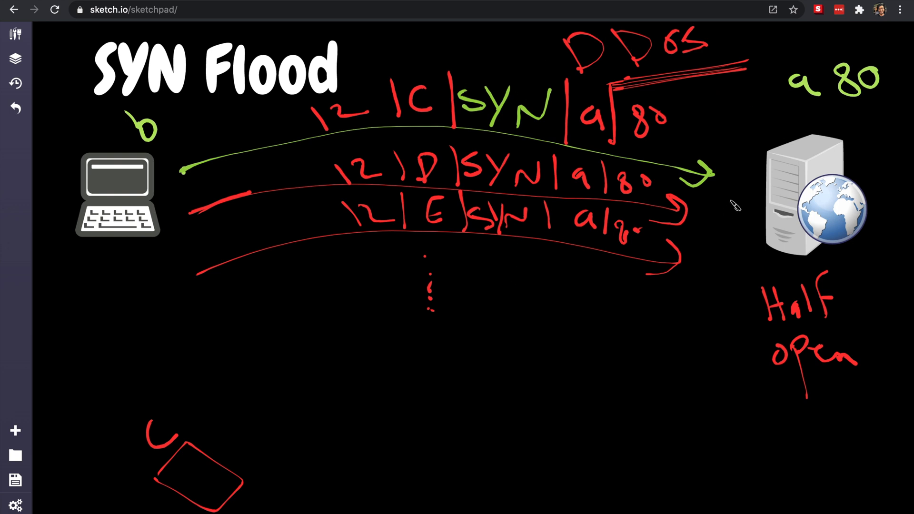
{"action": "mouse_move", "coordinate": [420, 119]}
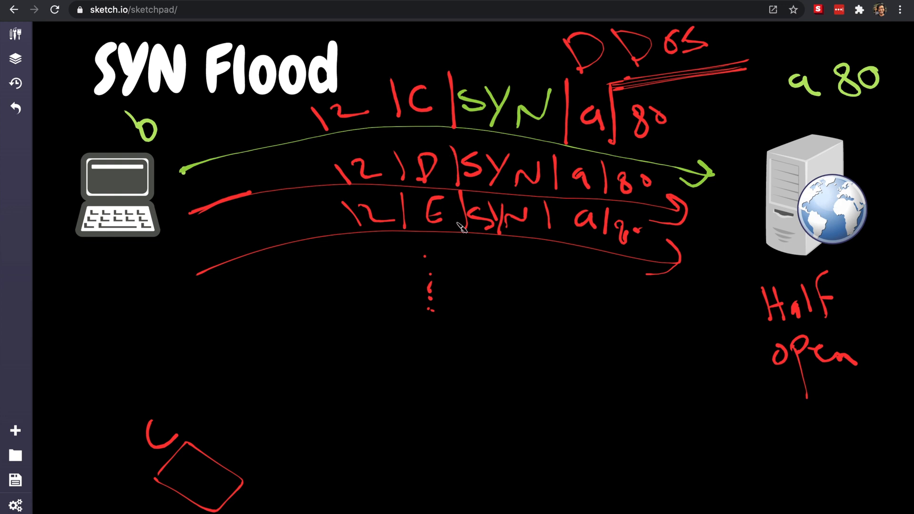
{"action": "mouse_move", "coordinate": [480, 224]}
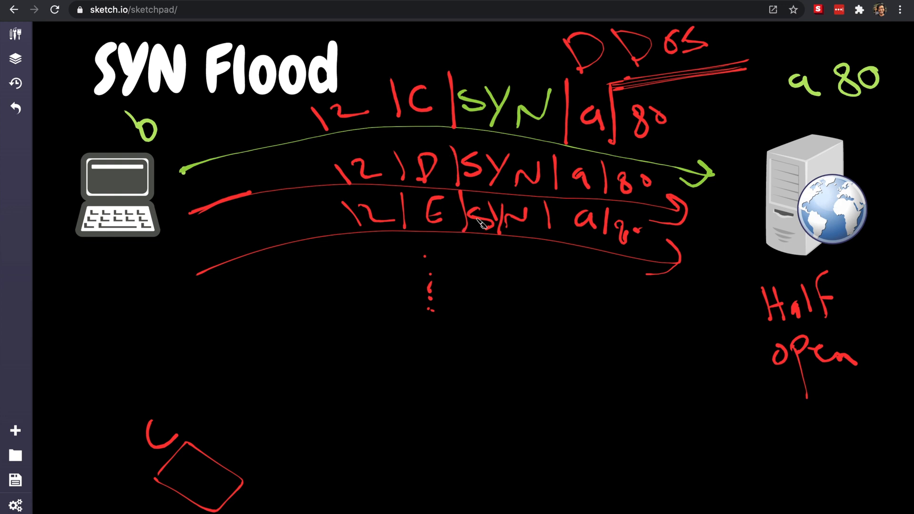
{"action": "mouse_move", "coordinate": [413, 45]}
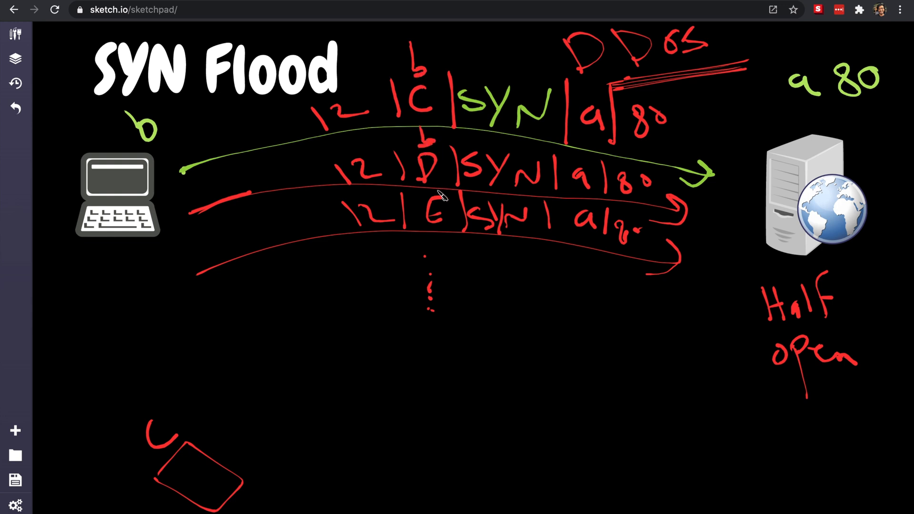
{"action": "mouse_move", "coordinate": [436, 192]}
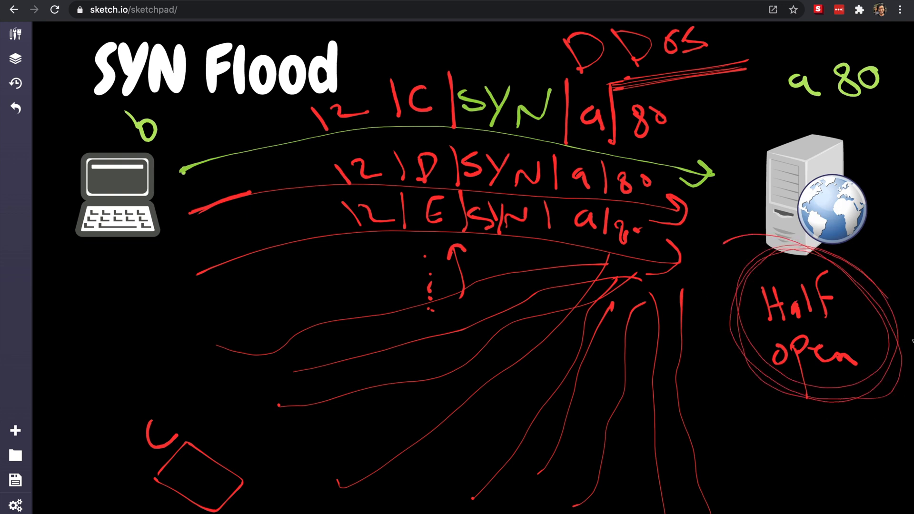
{"action": "mouse_move", "coordinate": [794, 425]}
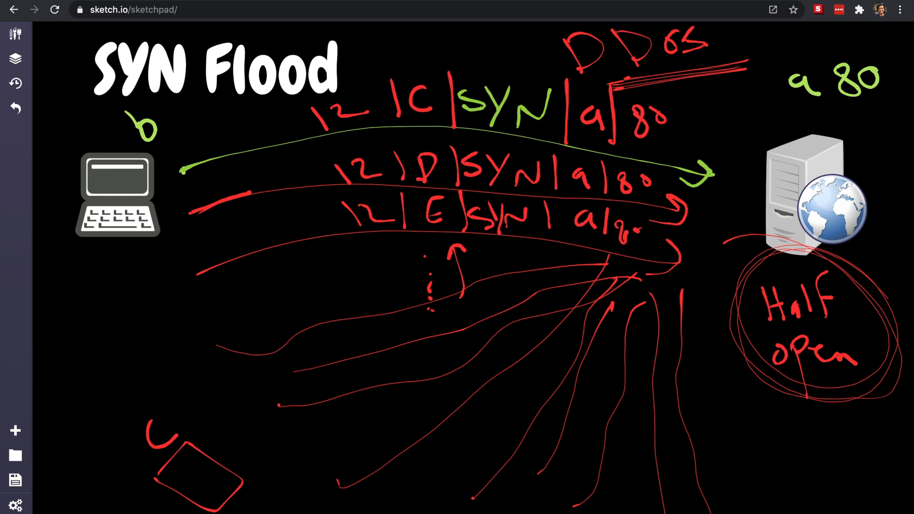
{"action": "mouse_move", "coordinate": [848, 207]}
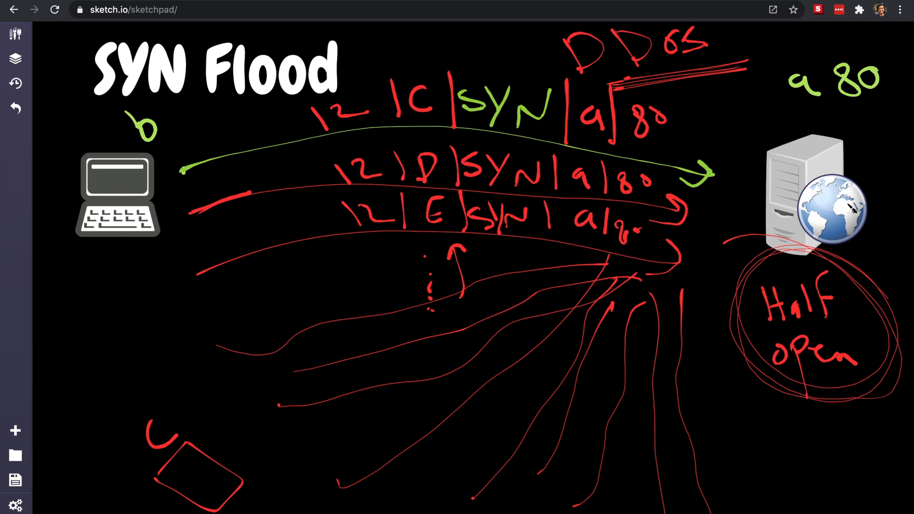
{"action": "mouse_move", "coordinate": [793, 145]}
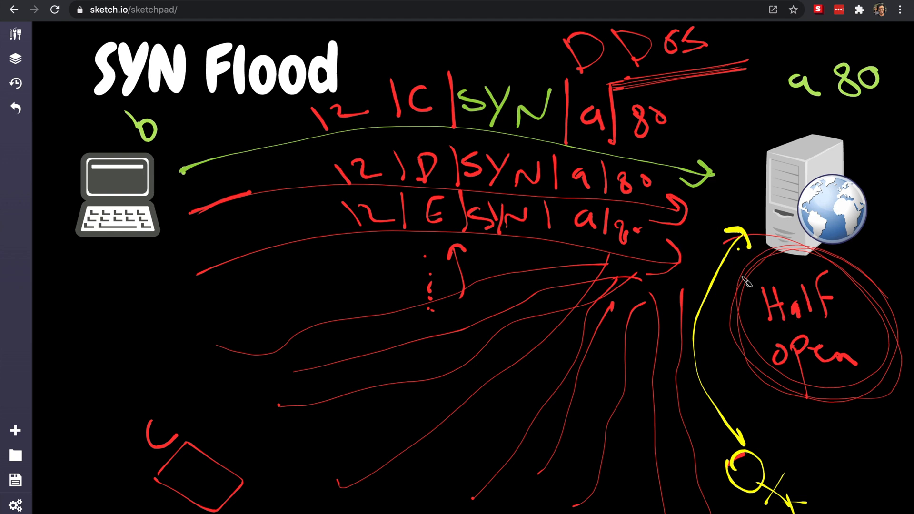
{"action": "mouse_move", "coordinate": [778, 444]}
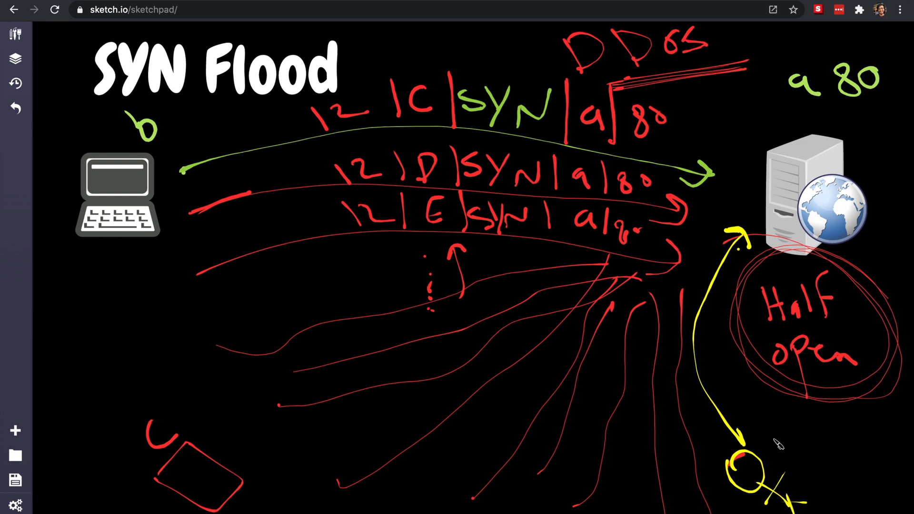